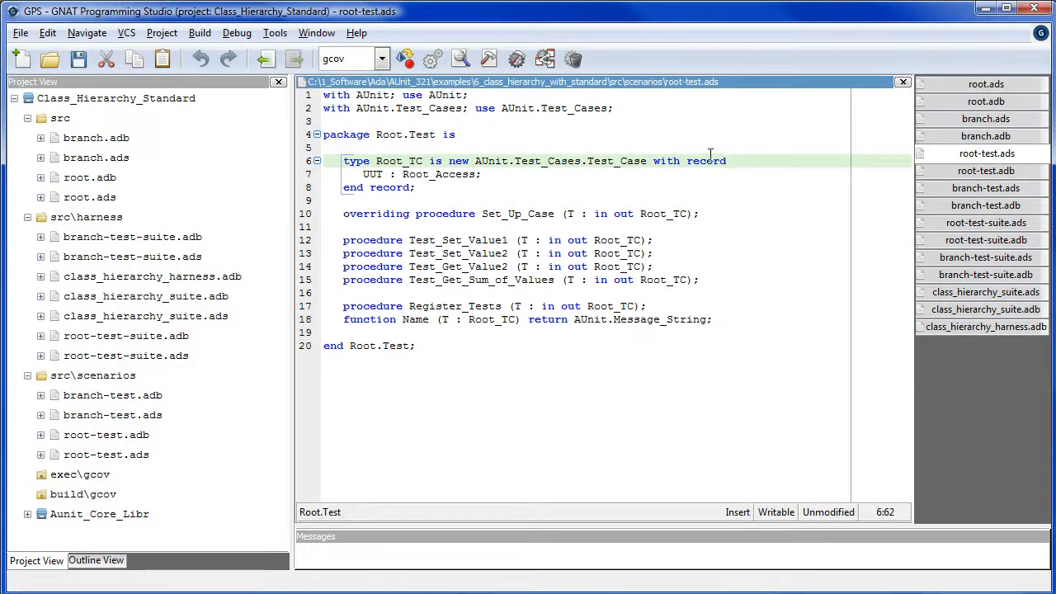
- Switch from root-test.ads to root-test.adb and read the Test-Case Scenarios and TCs Wrappers sections
click(485, 175)
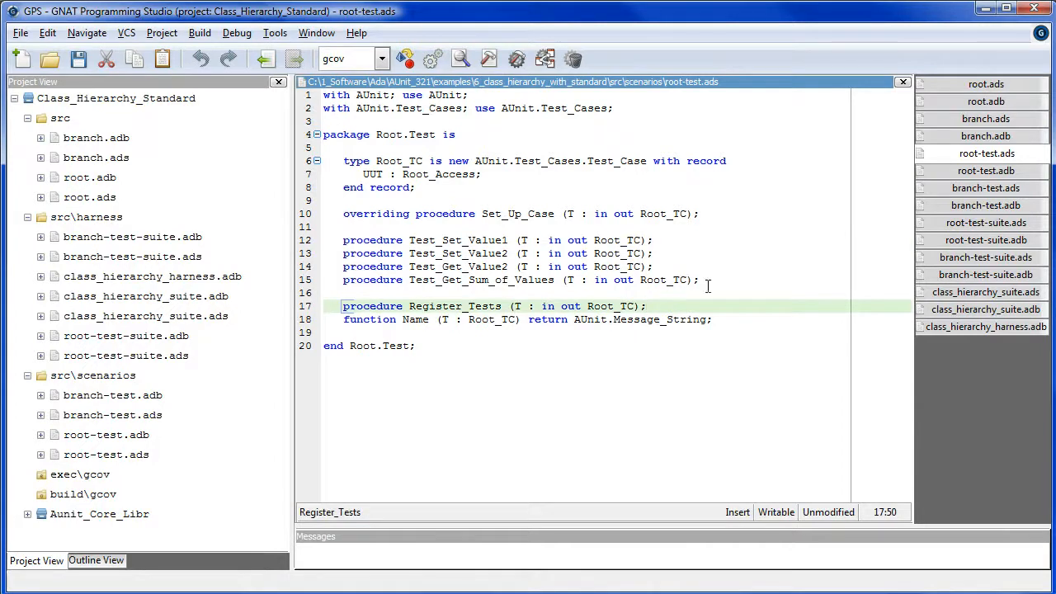
click(987, 170)
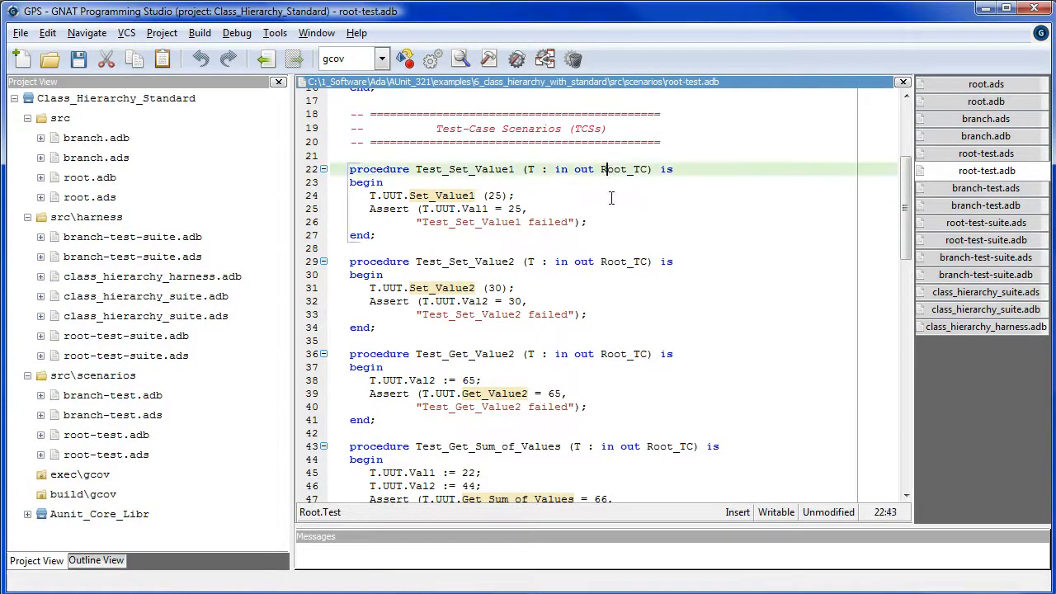
click(779, 261)
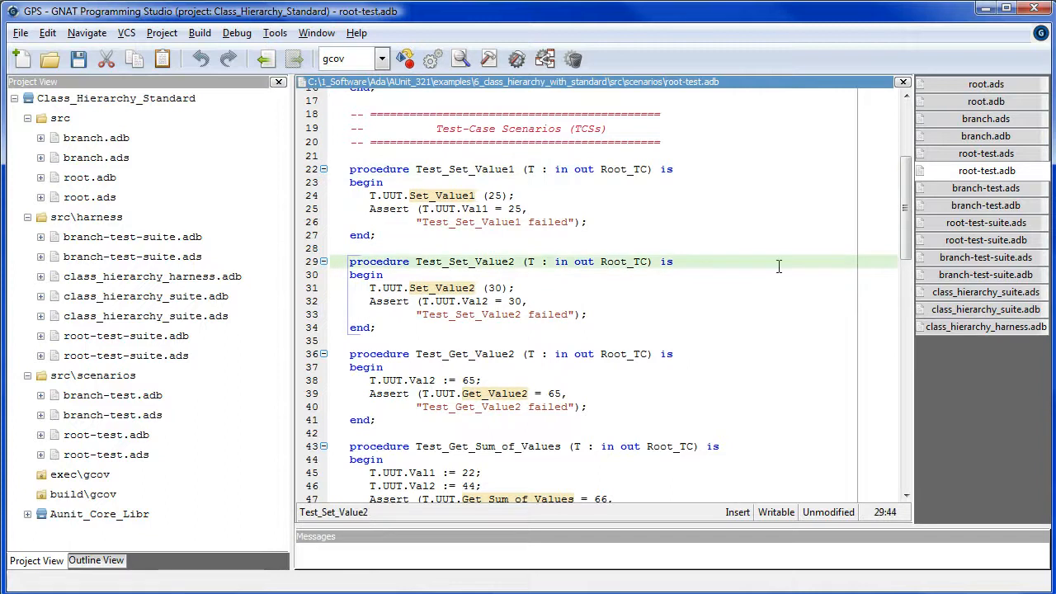
scroll(down, 3)
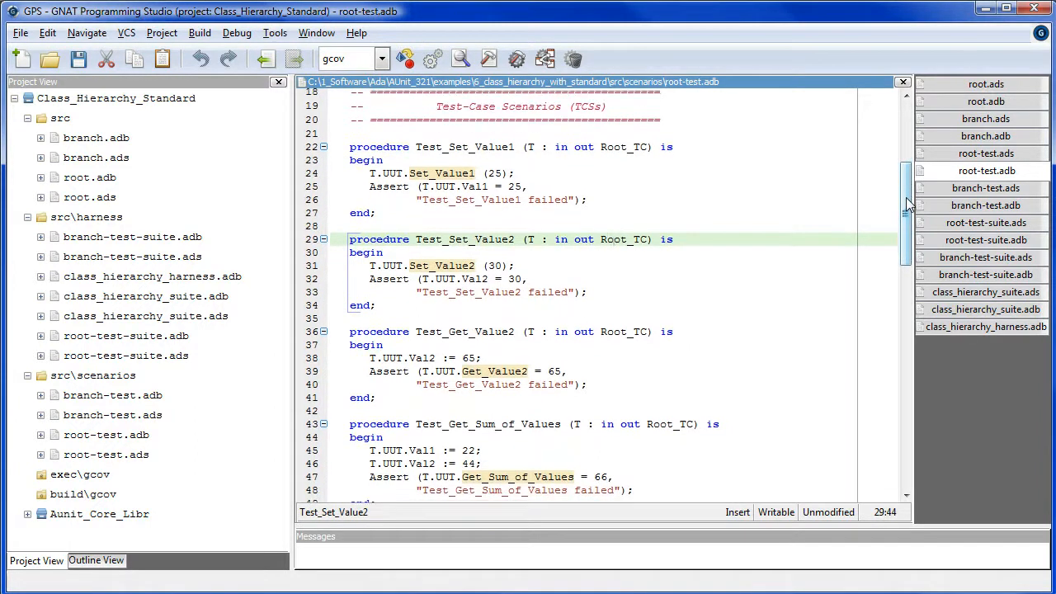
click(445, 173)
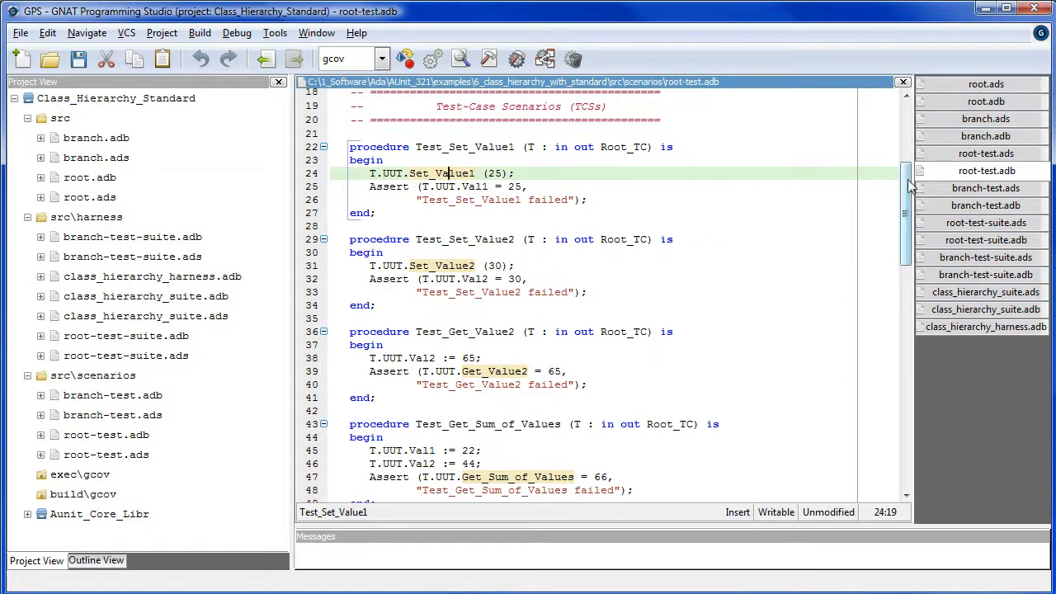
scroll(down, 3)
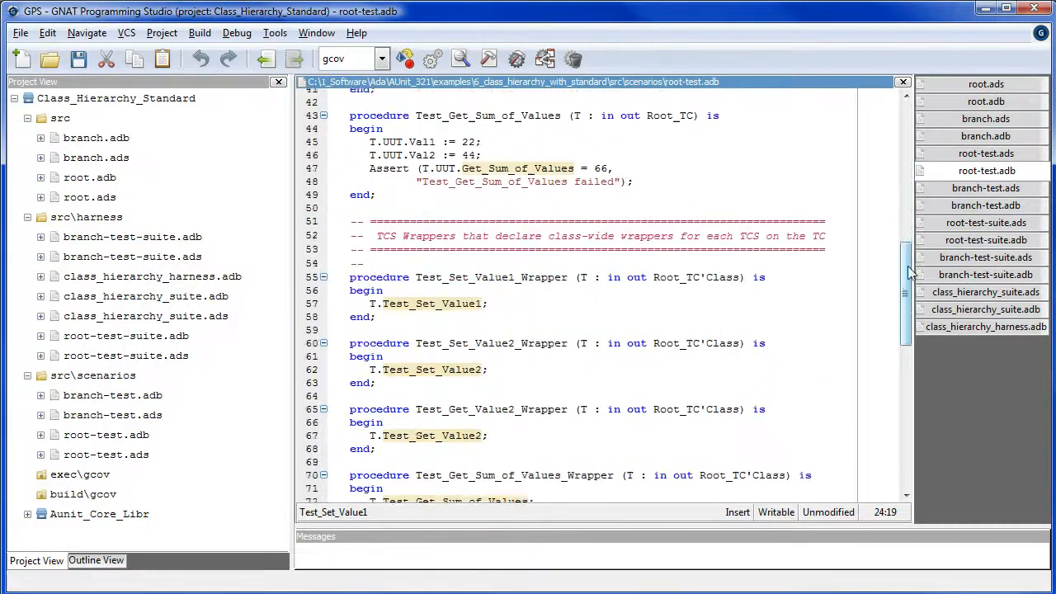
scroll(down, 3)
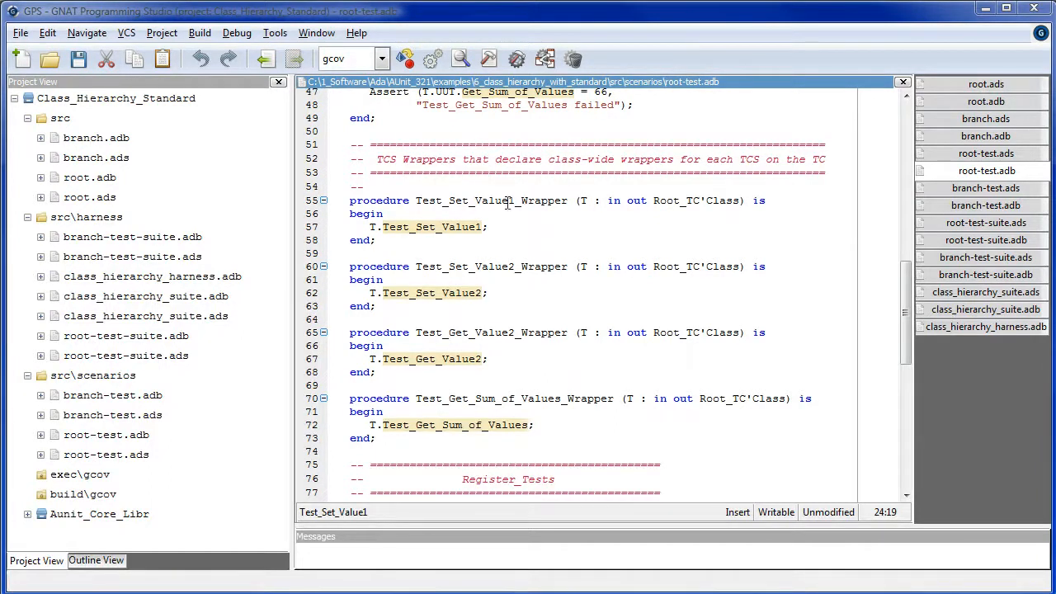
mouse_move(518, 187)
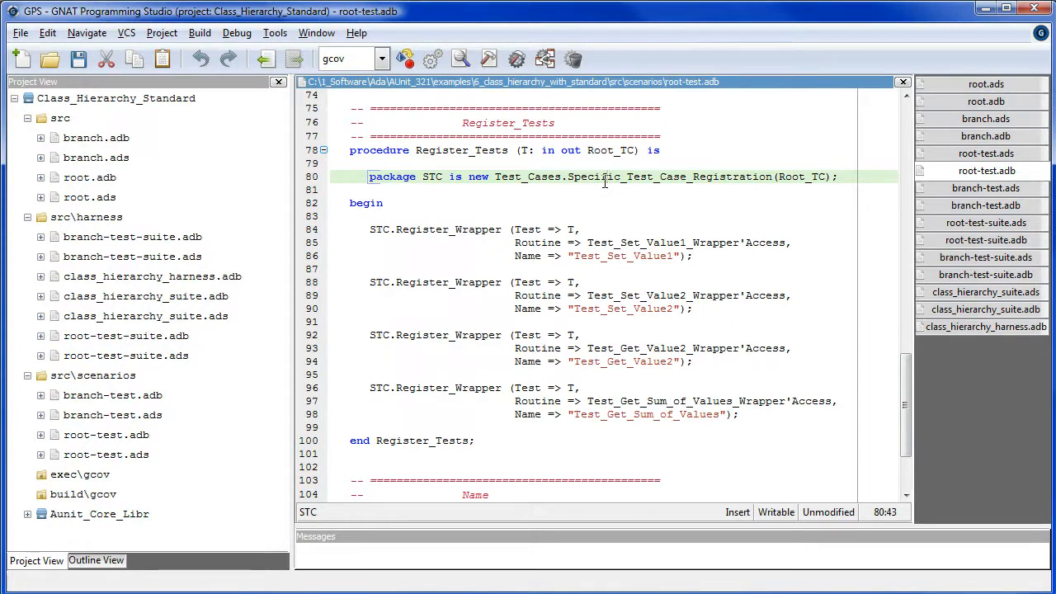
- Read Register_Tests and Name at the end of root-test.adb, then bring up branch-test.ads
click(427, 229)
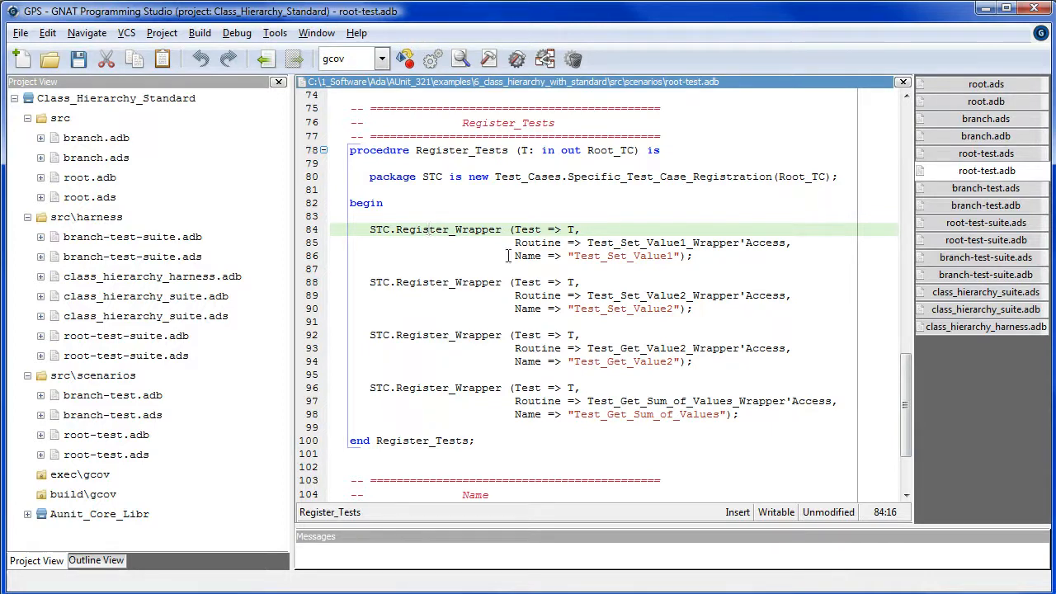
scroll(down, 3)
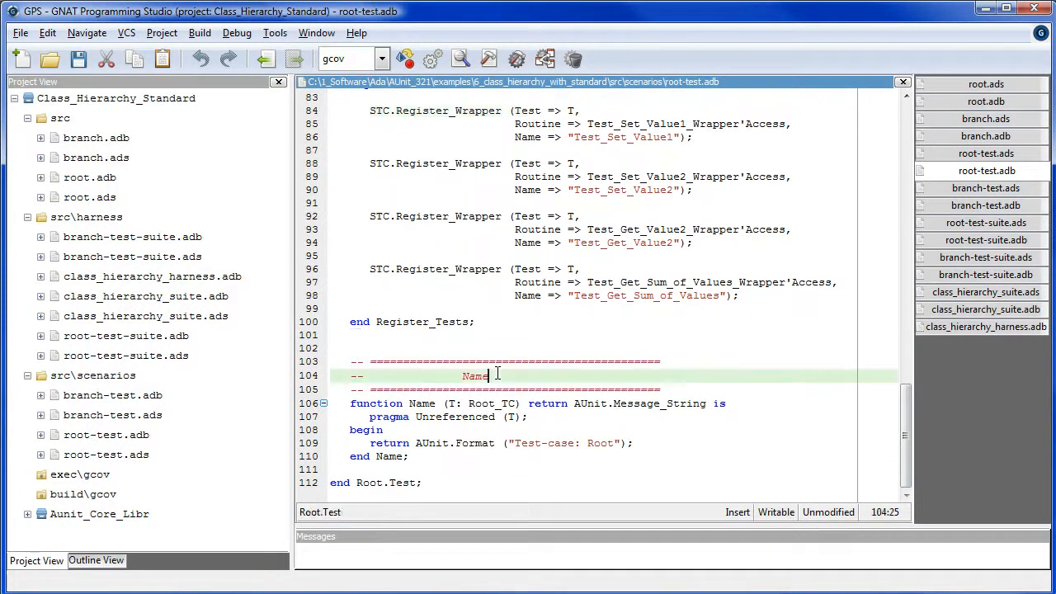
click(594, 442)
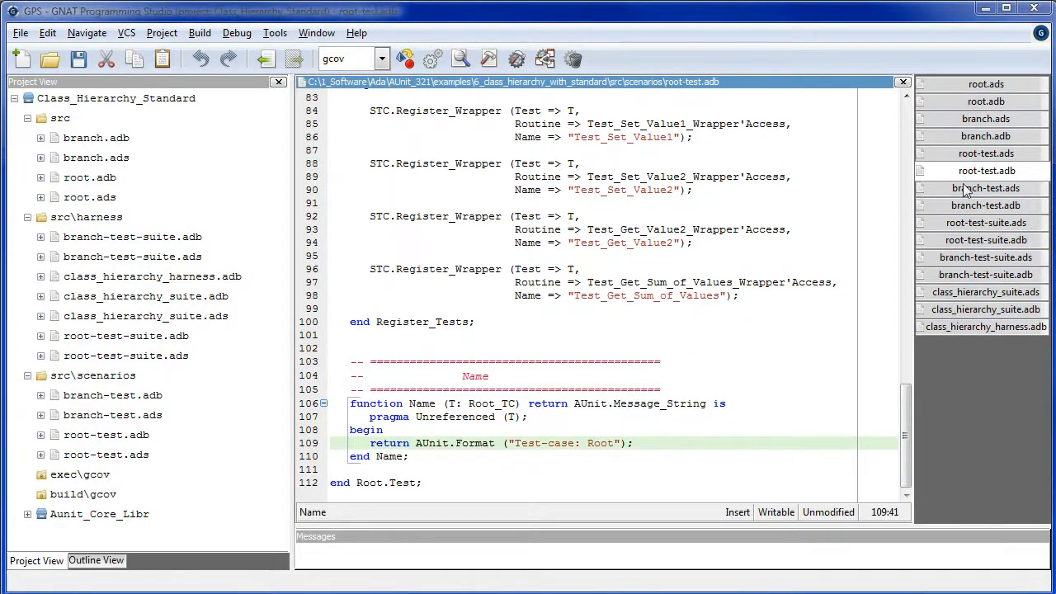
click(985, 188)
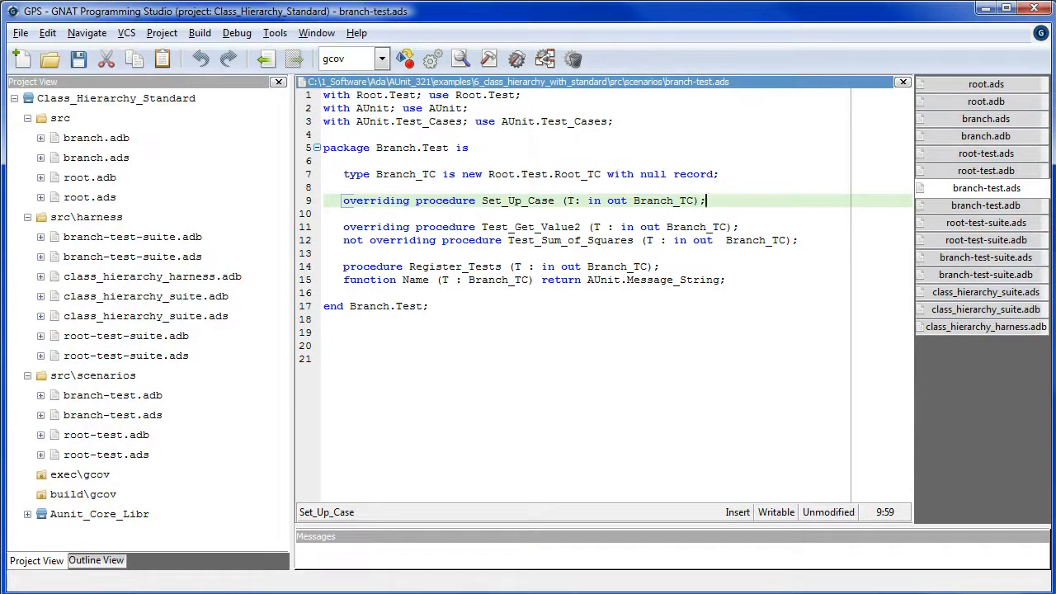
- Show branch-test.adb with the overriding Set_Up_Case and Test_Get_Value2 asserting 1234
click(984, 205)
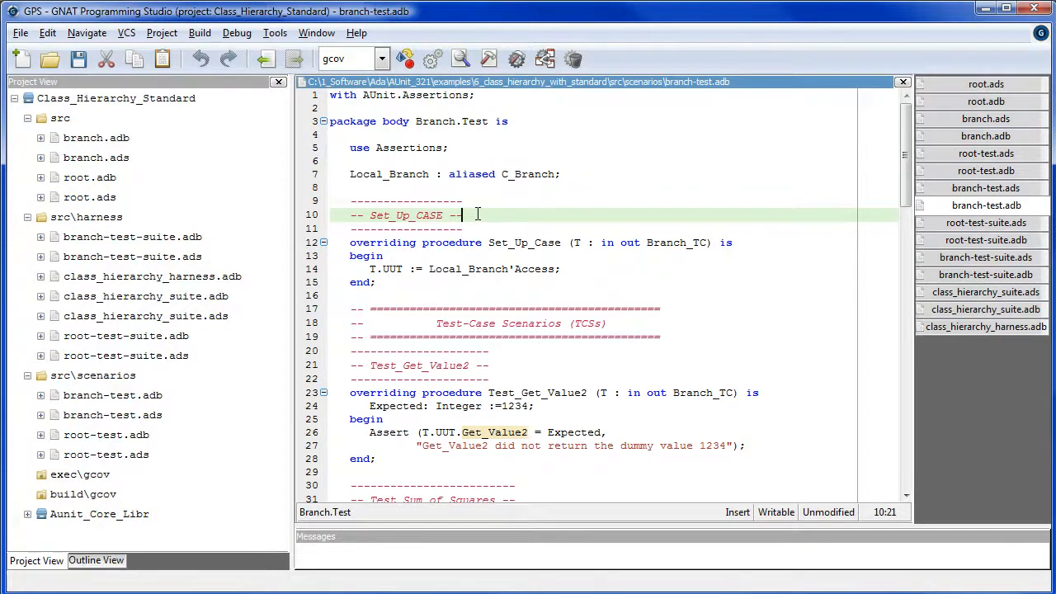
scroll(down, 3)
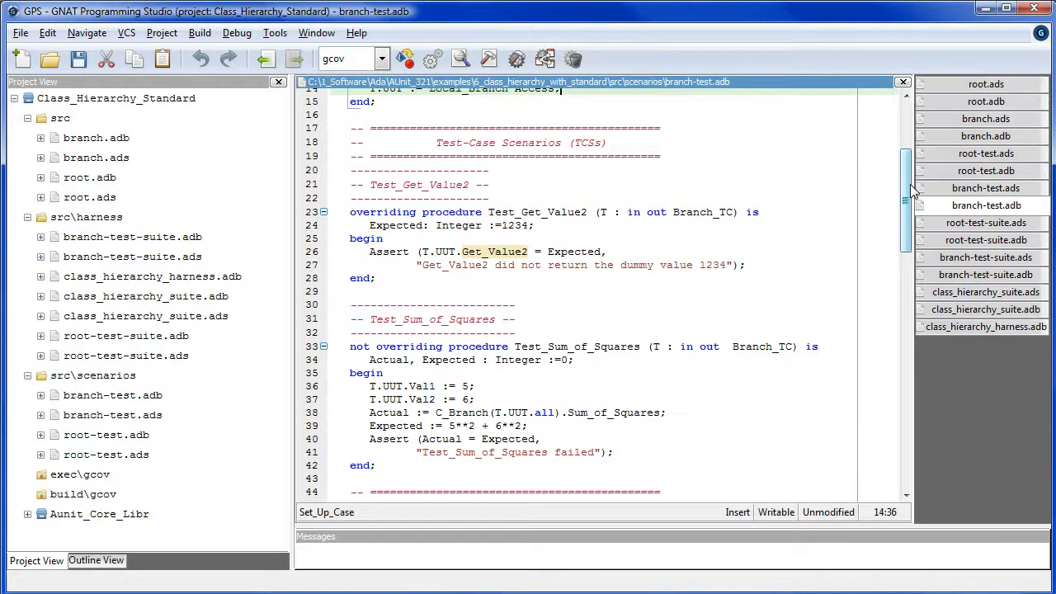
scroll(down, 3)
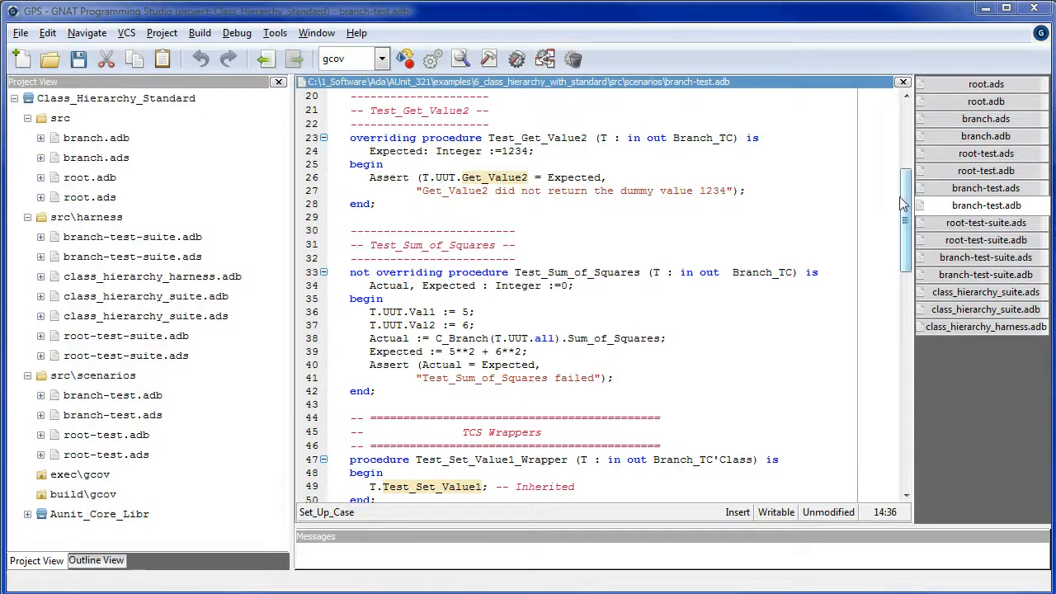
scroll(down, 3)
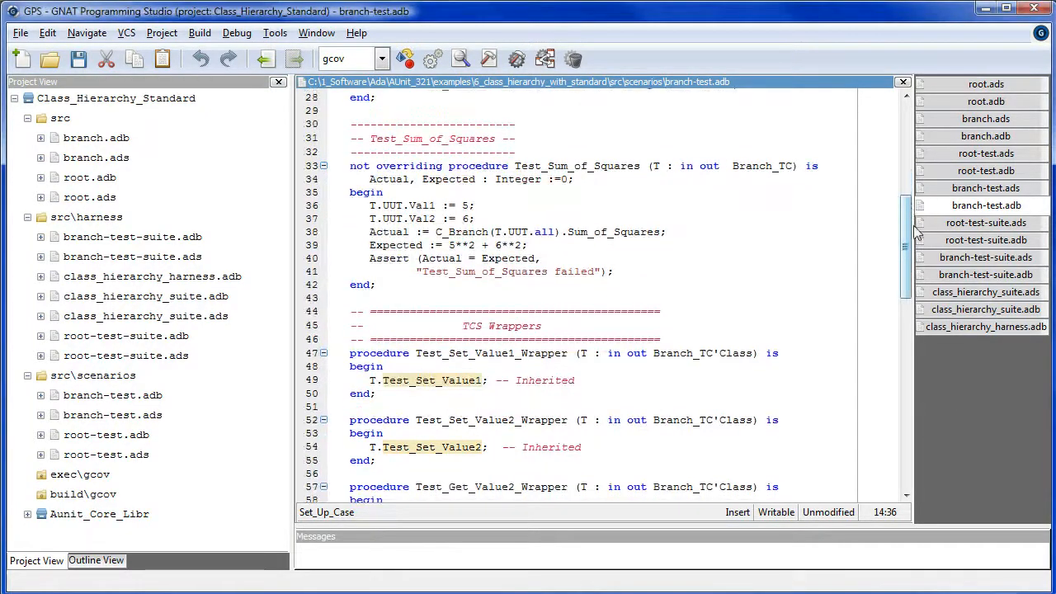
scroll(down, 3)
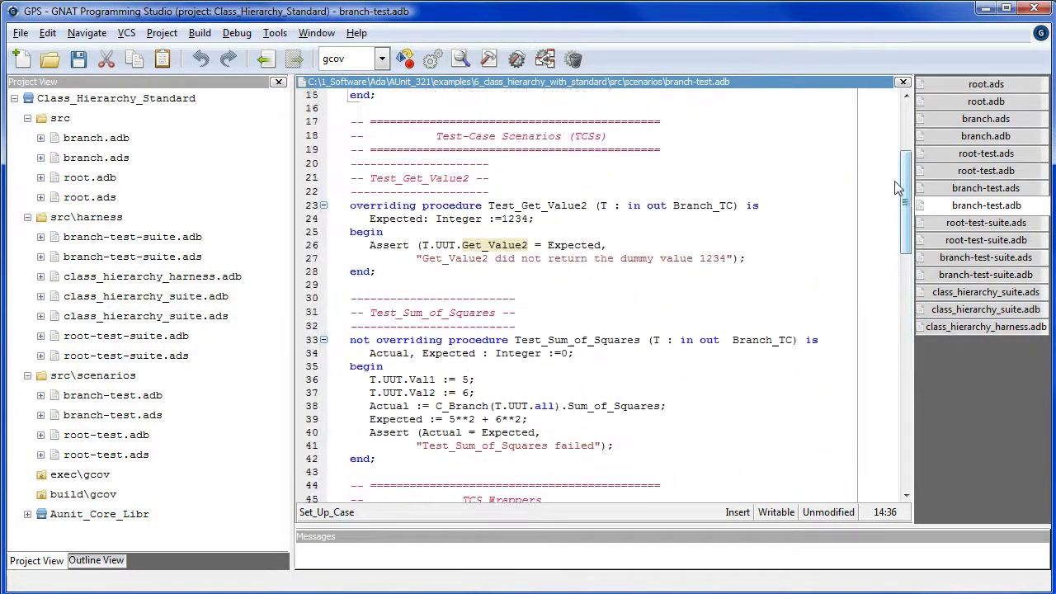
scroll(down, 3)
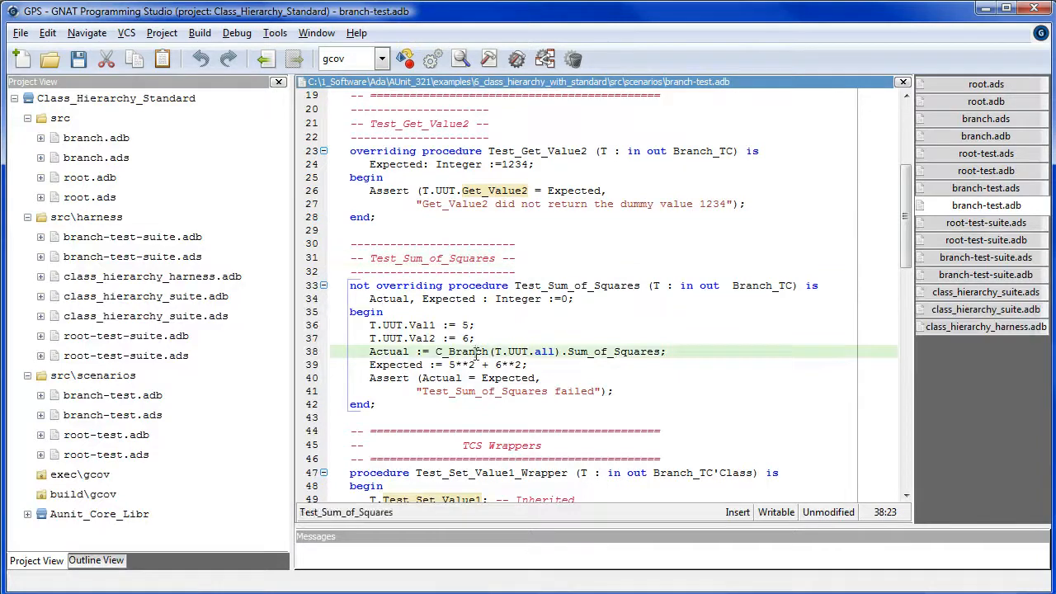
scroll(down, 3)
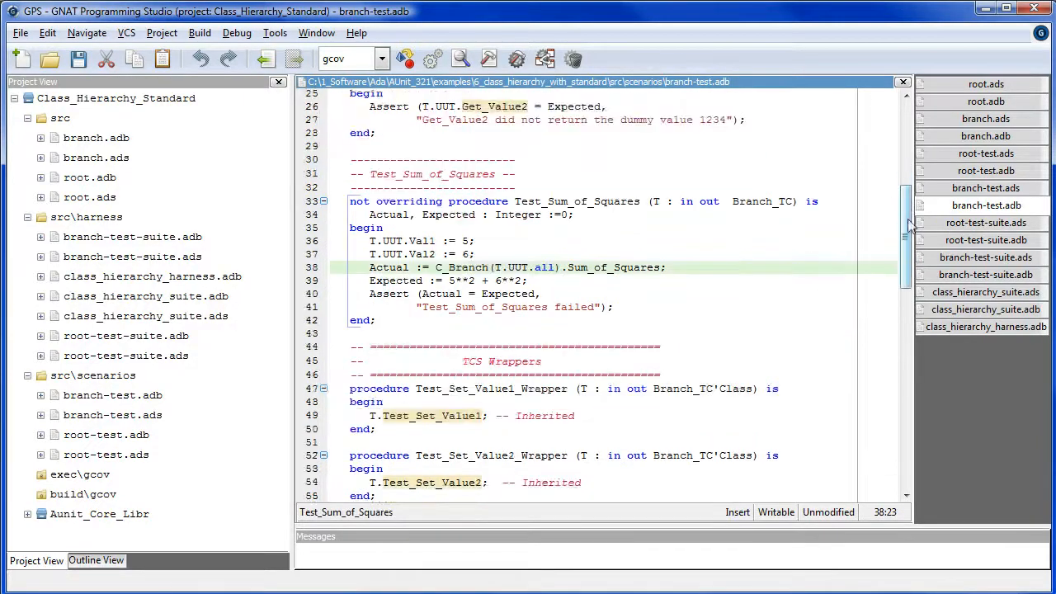
scroll(down, 3)
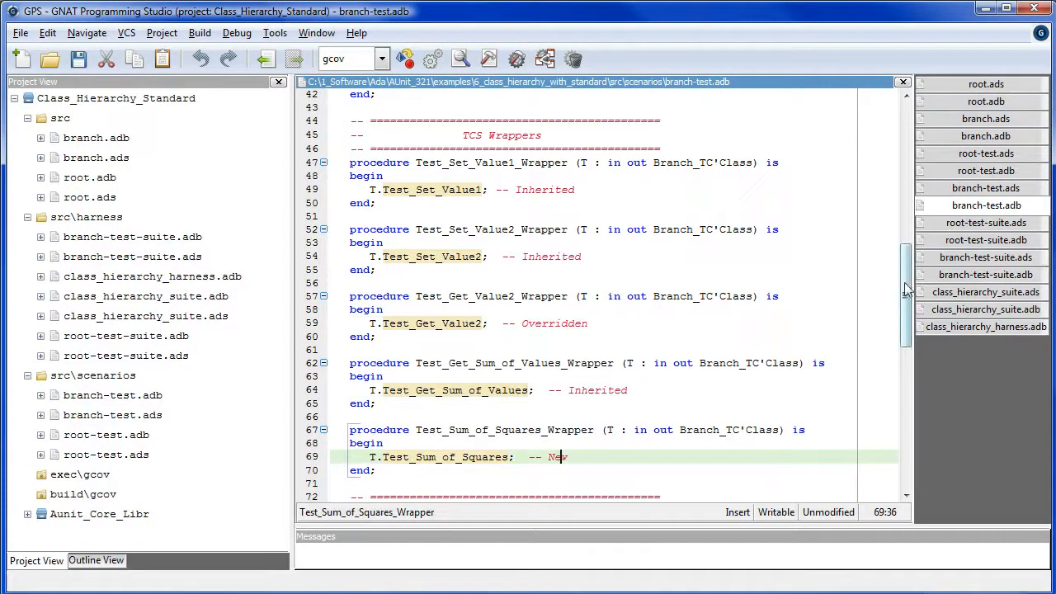
scroll(down, 3)
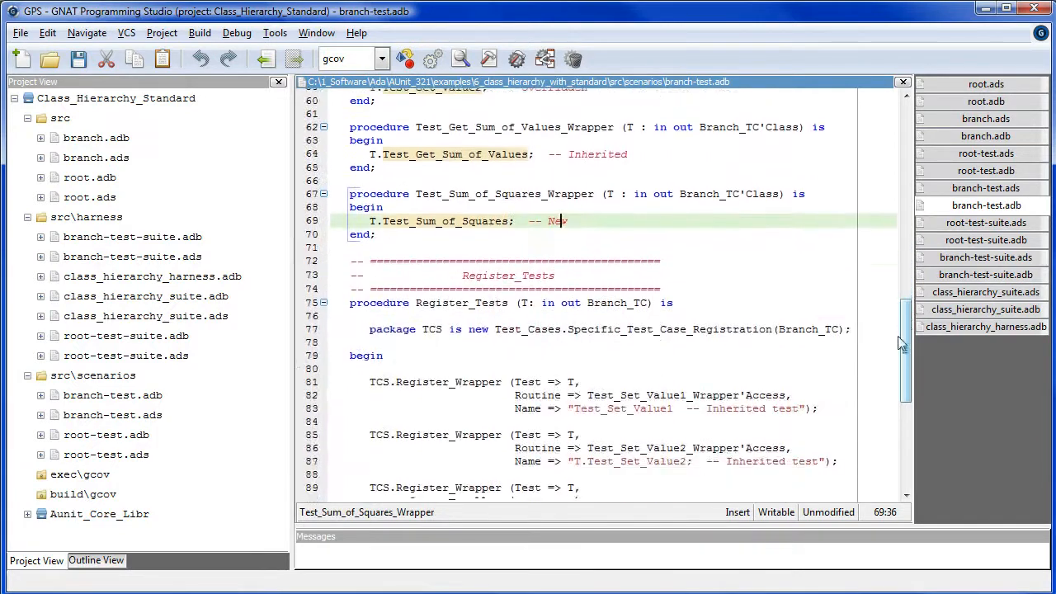
scroll(down, 3)
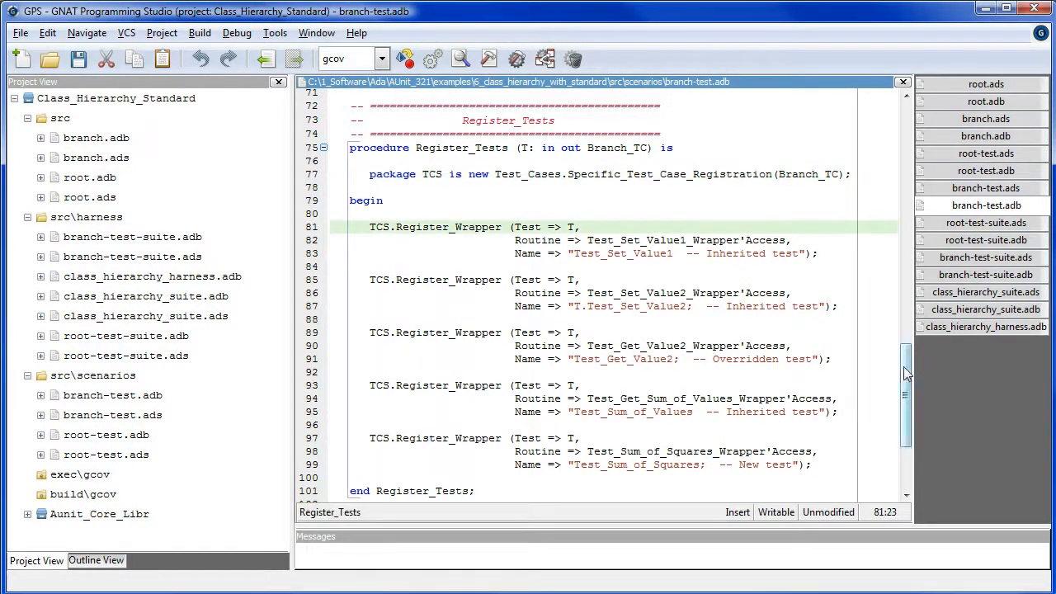
scroll(down, 3)
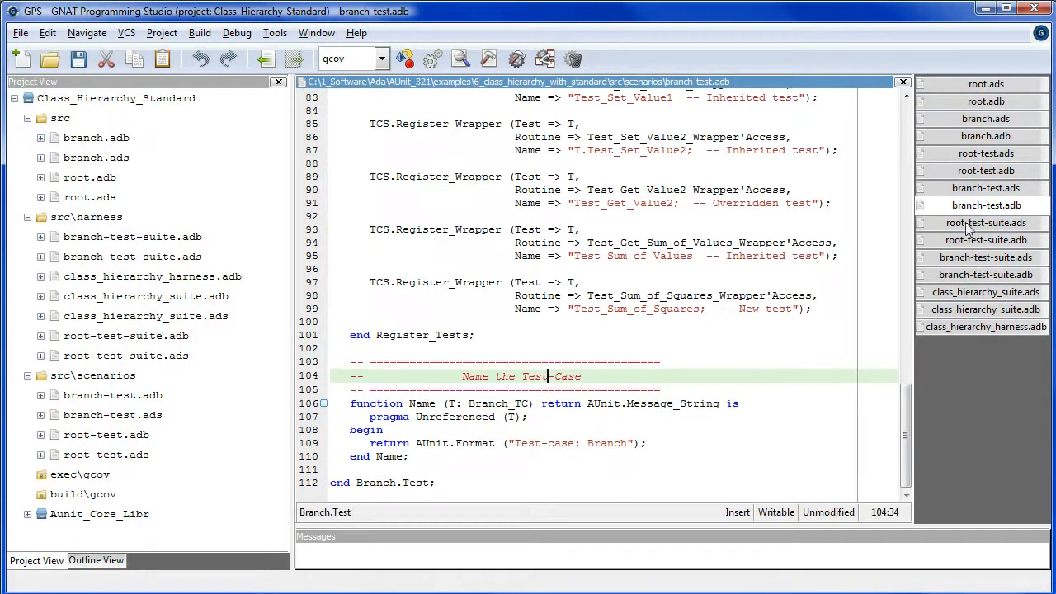
- Show the Root.Test.Suite body where Root_TS builds a suite and adds a Root_TC test
click(986, 223)
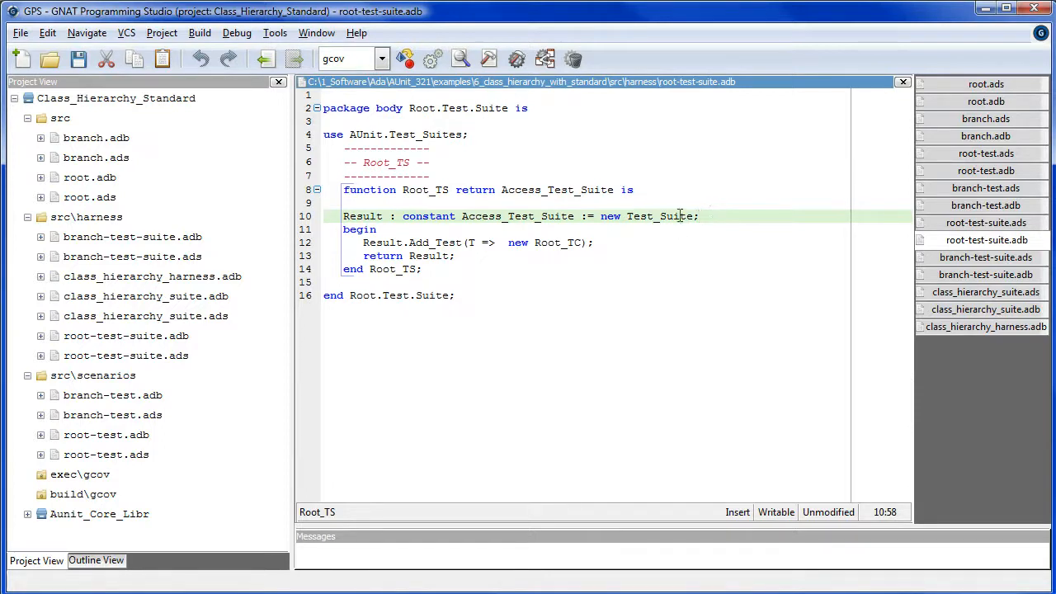
mouse_move(660, 216)
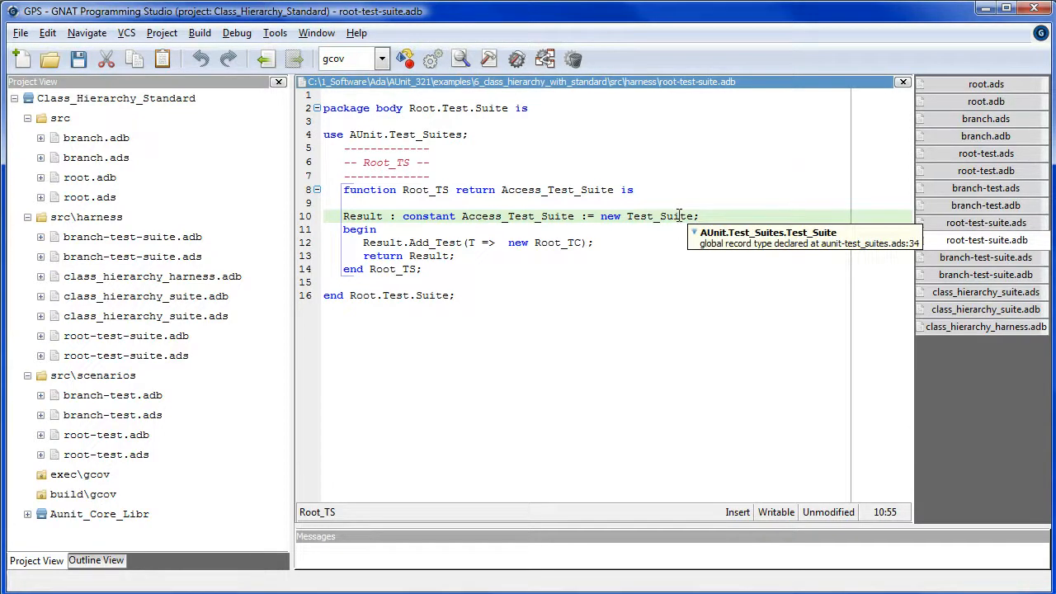
mouse_move(691, 132)
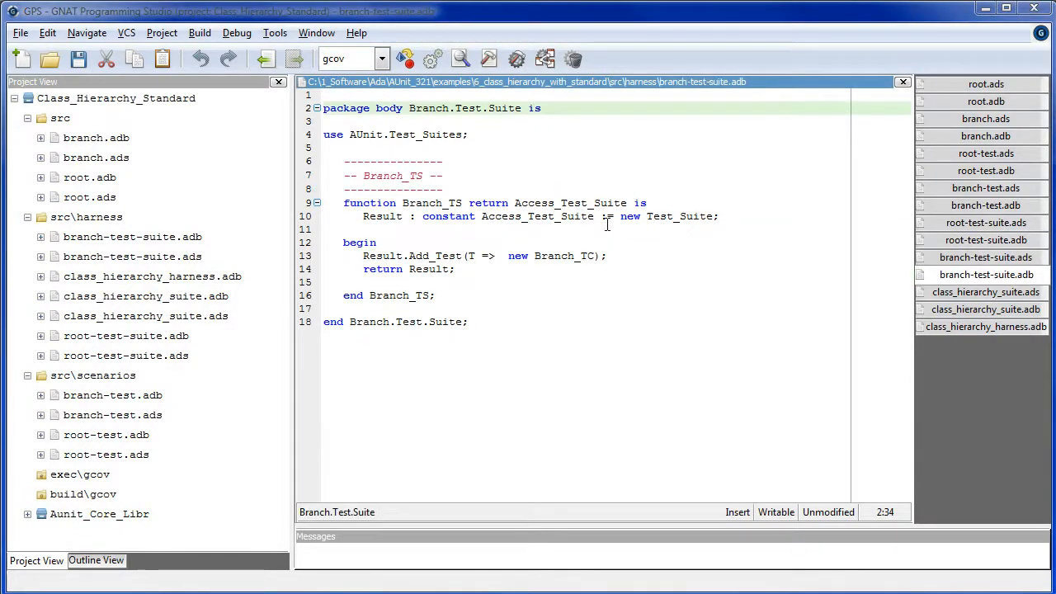
- Review the combined class_hierarchy_suite.adb, show class_hierarchy_harness.adb and compile all sources
click(607, 256)
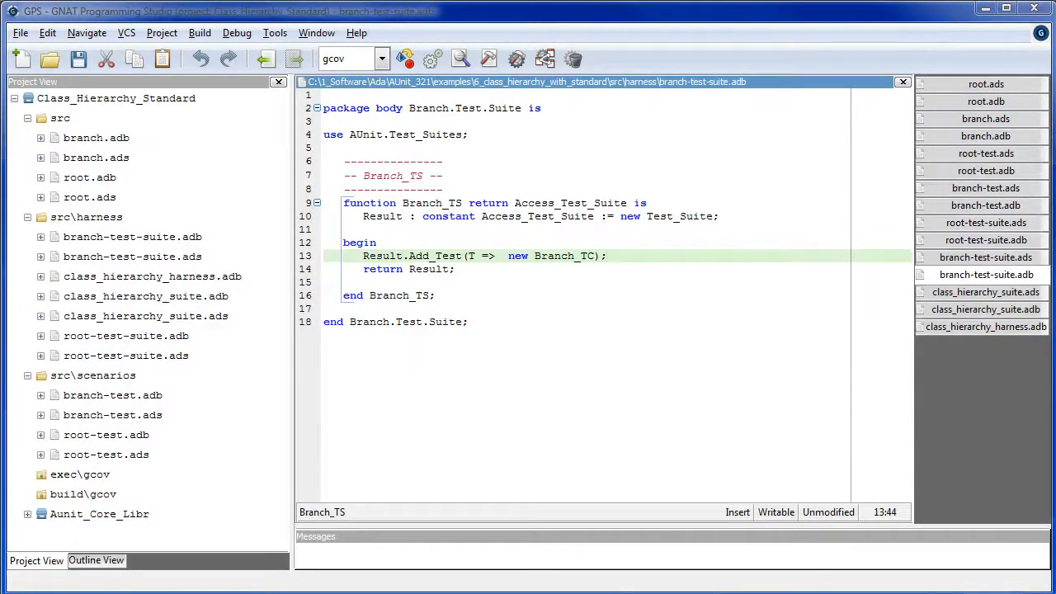
click(987, 292)
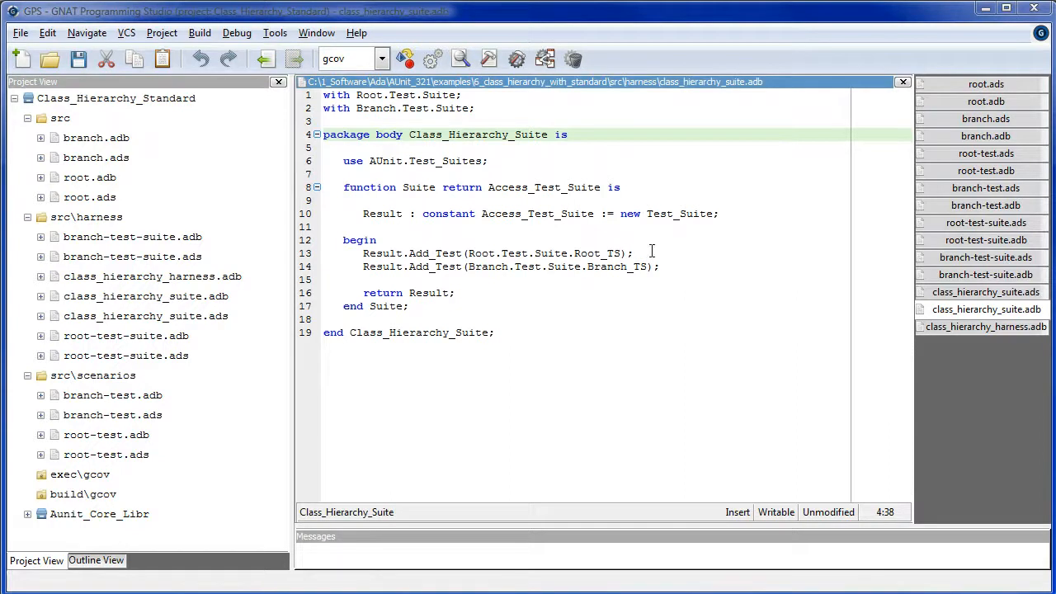
click(650, 253)
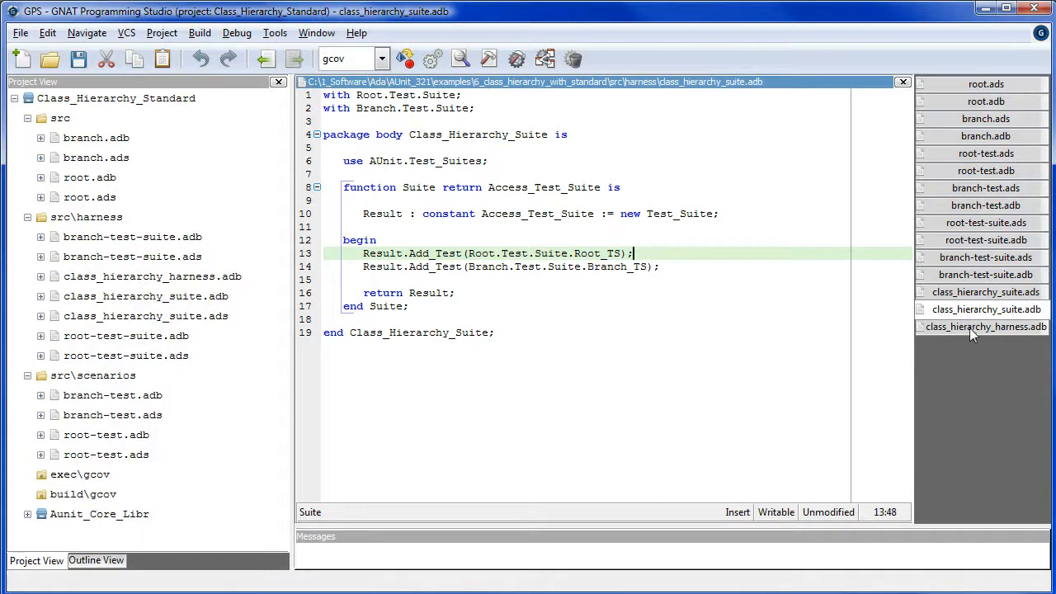
click(987, 326)
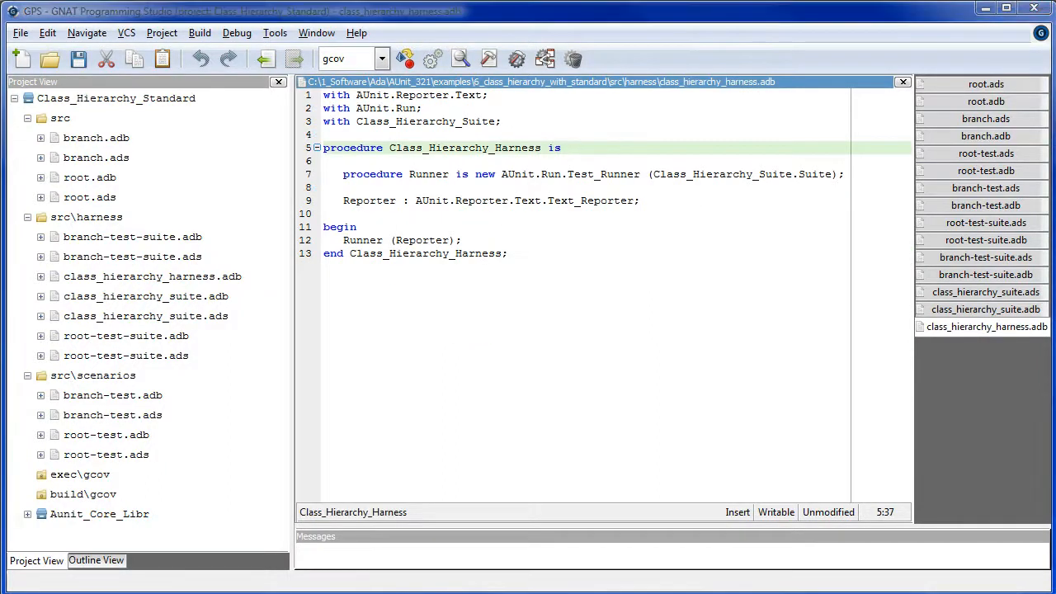
mouse_move(534, 214)
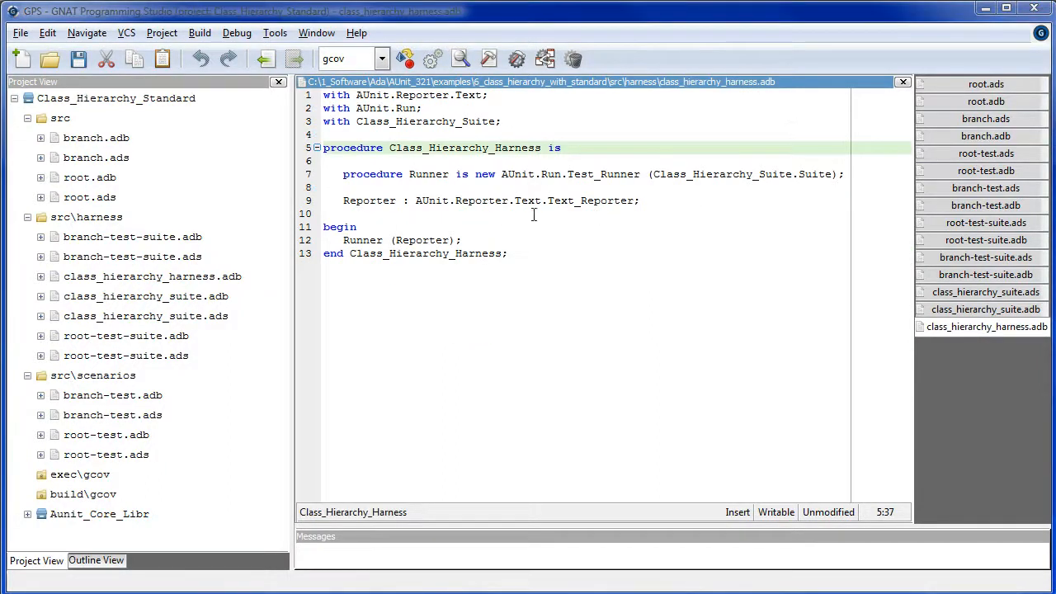
click(462, 241)
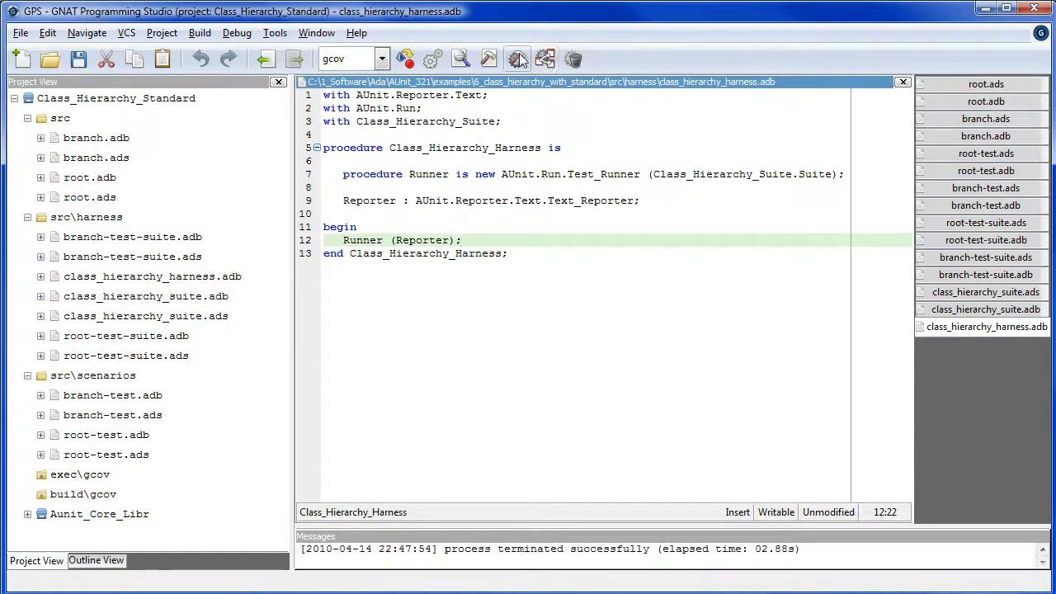
- Build and run the harness with no arguments: 9 tests run, 9 successful, 0 failed assertions
click(518, 59)
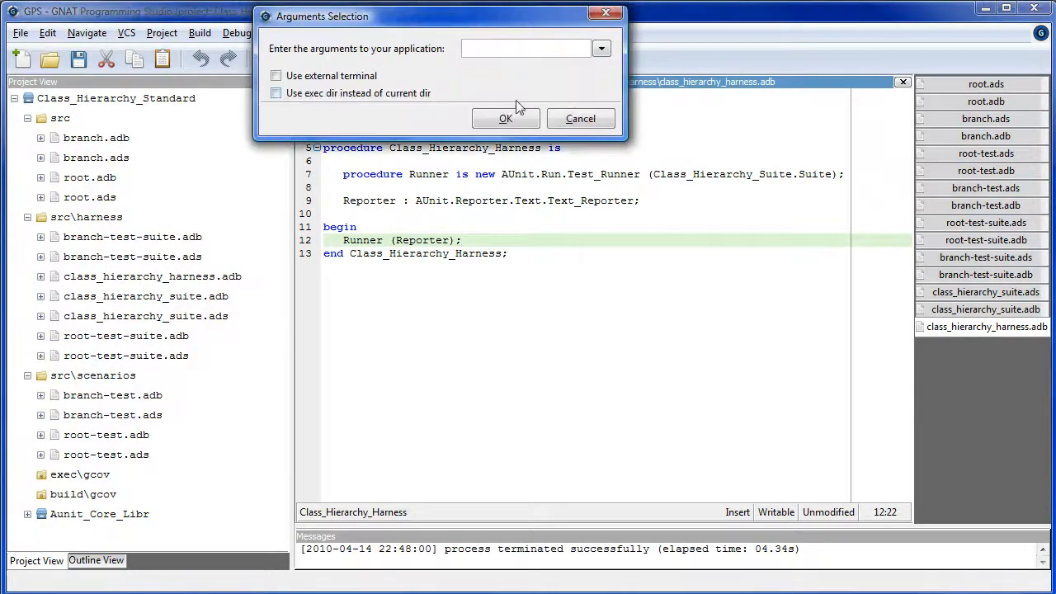
click(504, 119)
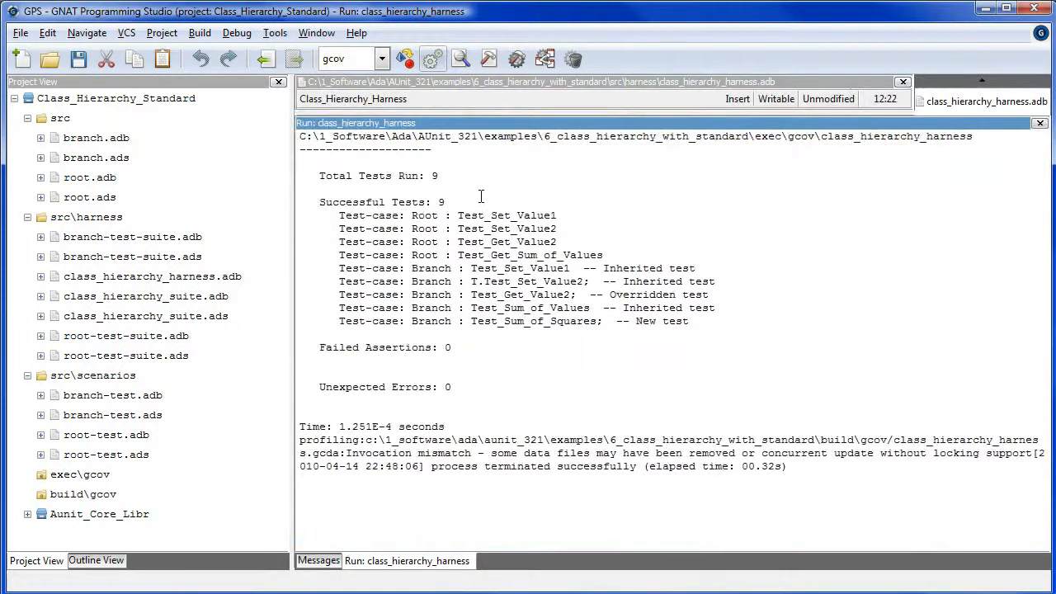
mouse_move(766, 326)
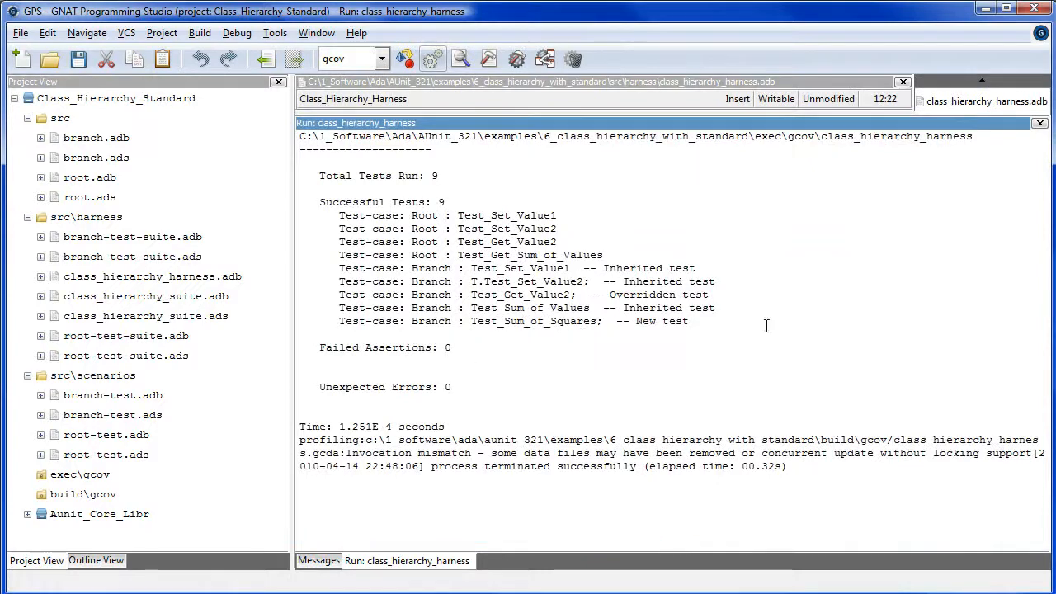
mouse_move(511, 112)
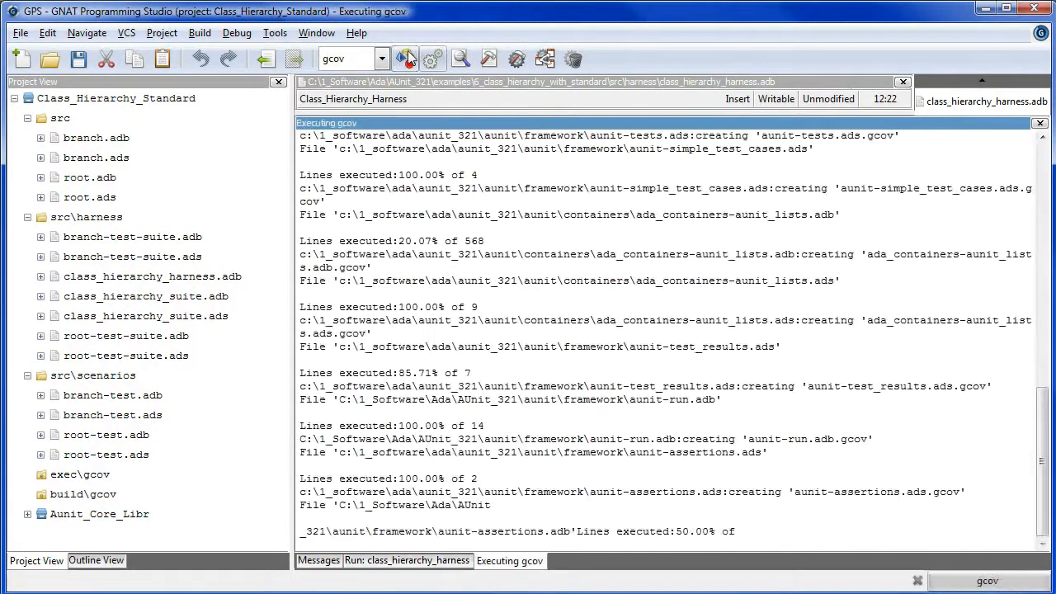
- Show the coverage report listing the Class_Hierarchy_Standard sources at 100% lines covered
click(406, 60)
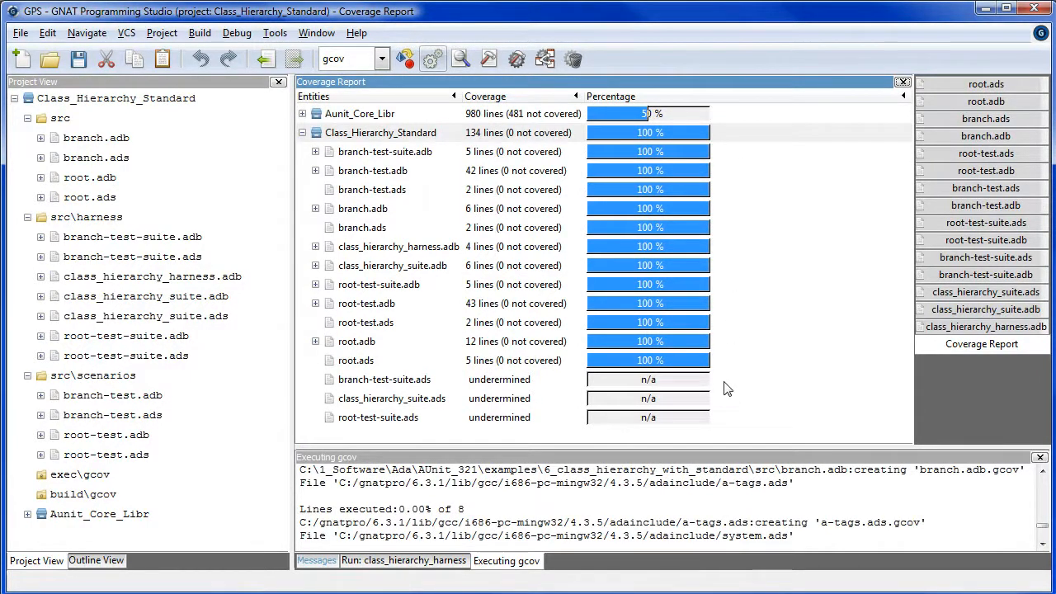
mouse_move(734, 365)
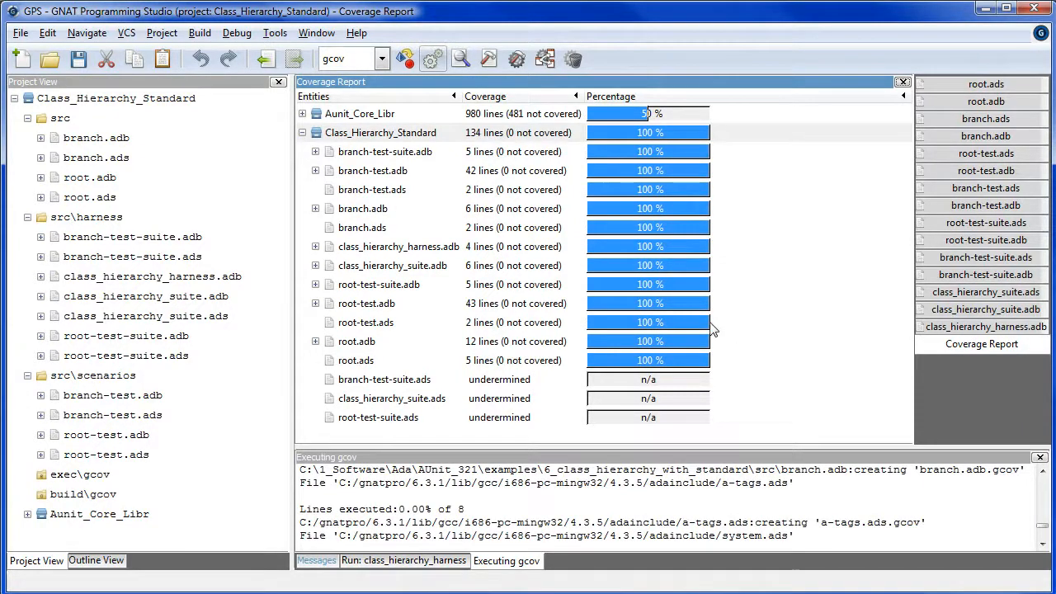
mouse_move(998, 86)
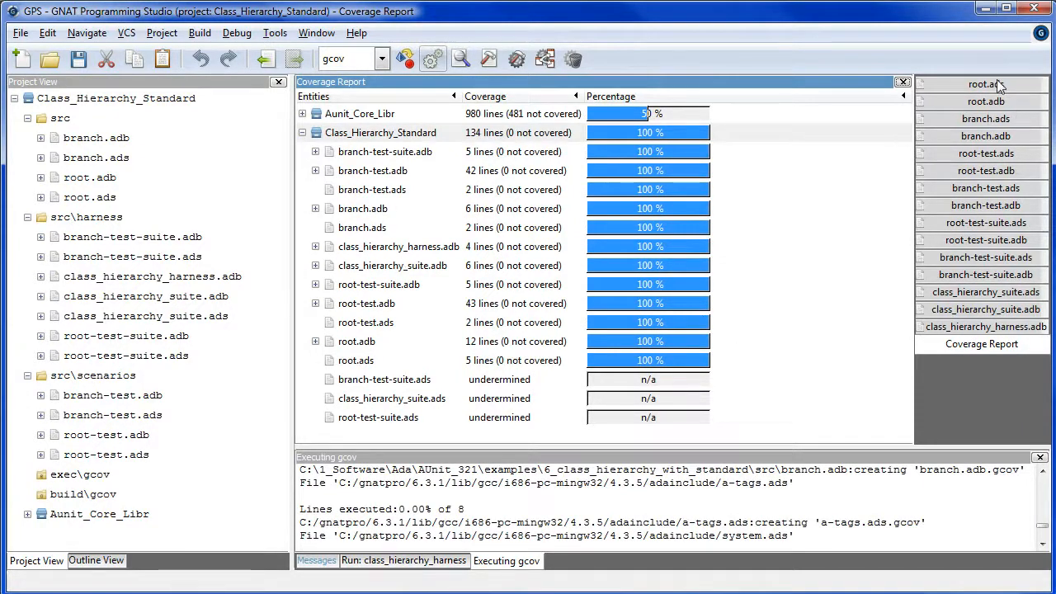
- In root.adb comment out the C_Root-specific Get_Sum_of_Values, keeping the C_Root'Class version, and recompile
click(986, 83)
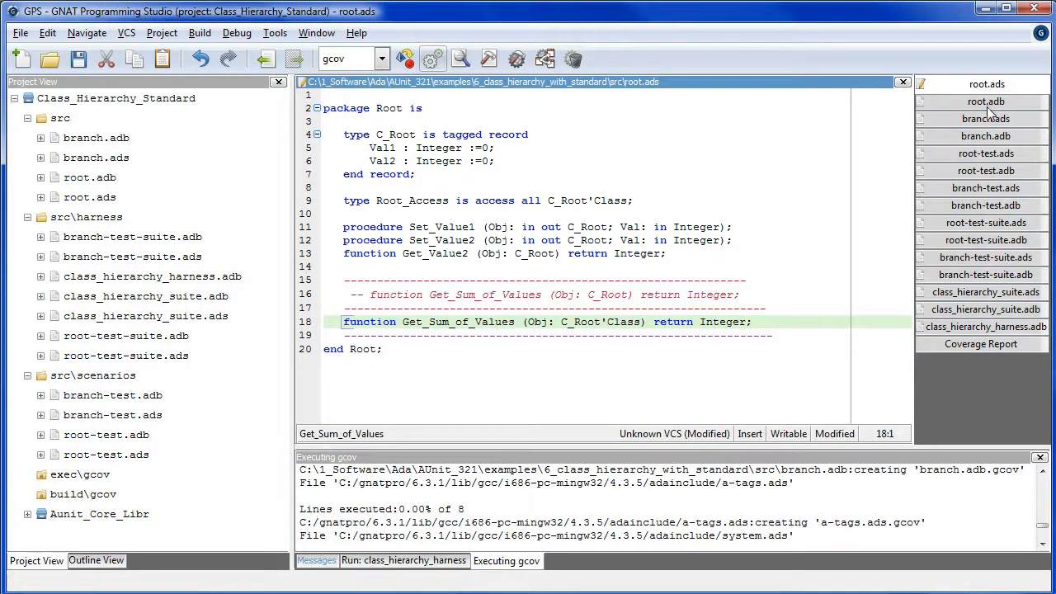
click(986, 101)
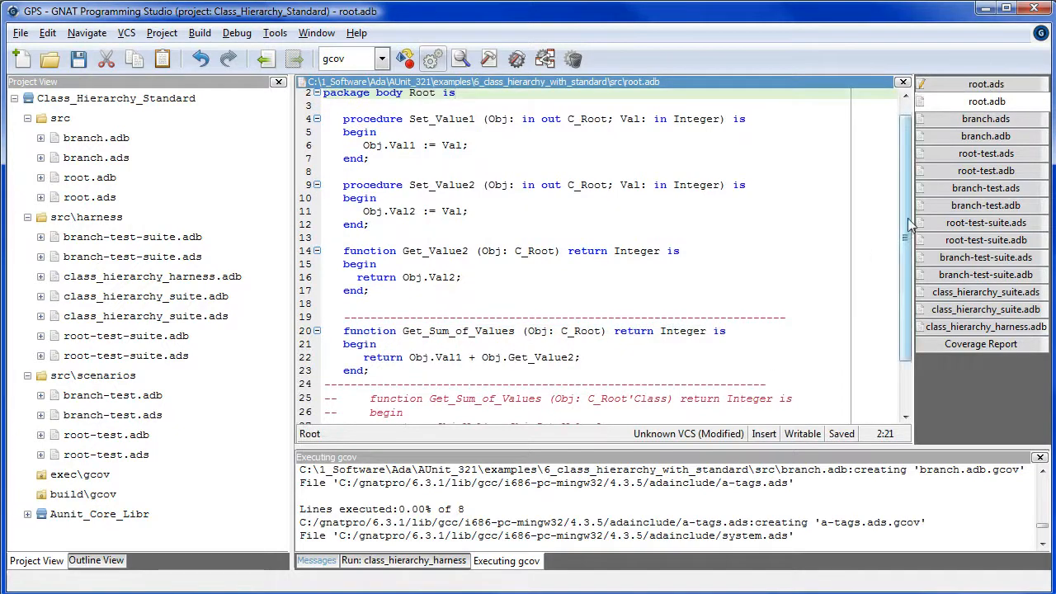
scroll(down, 3)
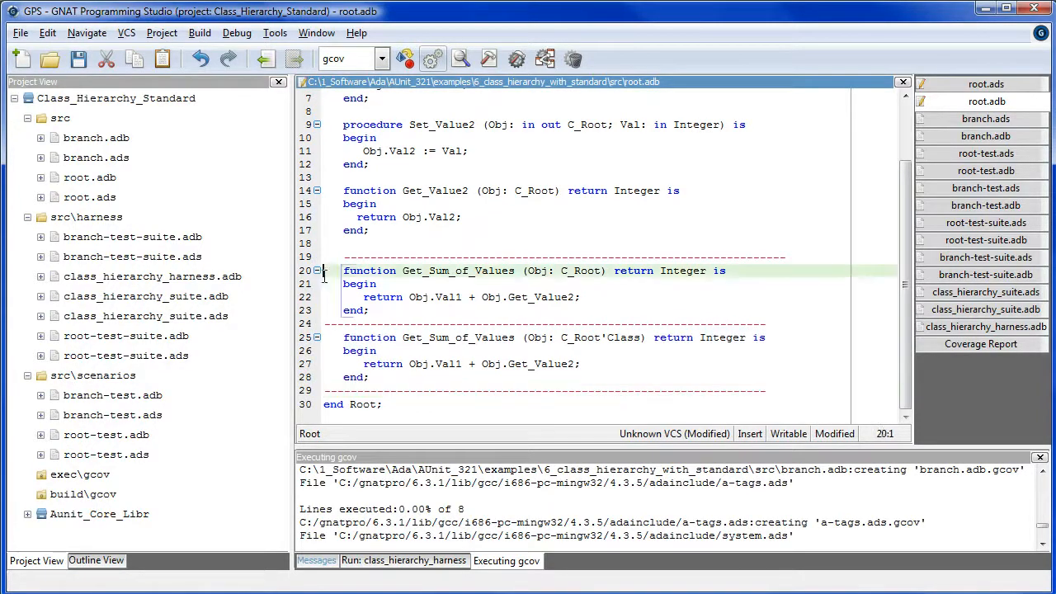
drag(343, 271, 378, 310)
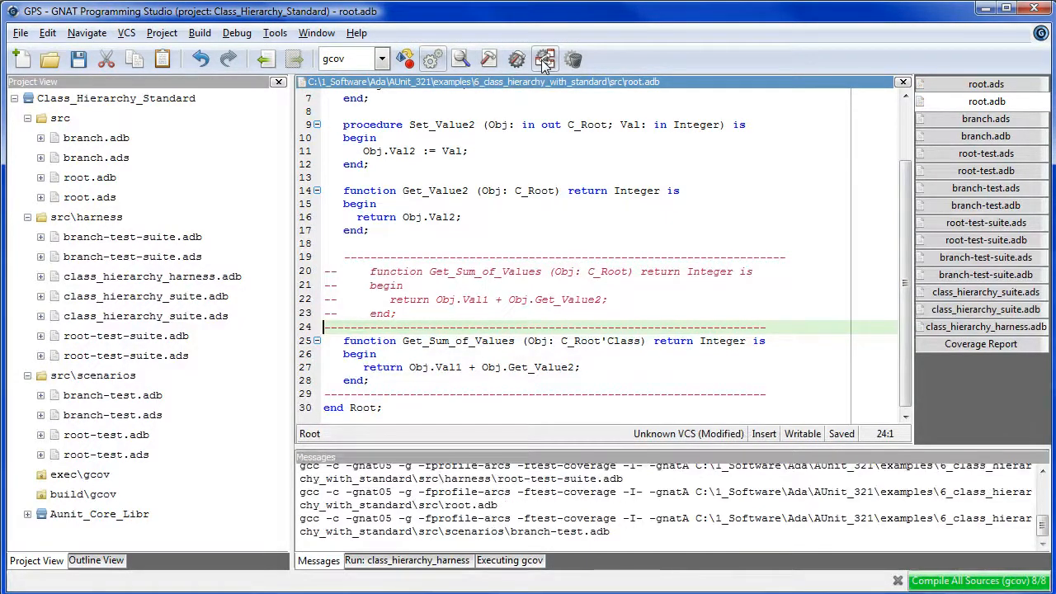
click(516, 59)
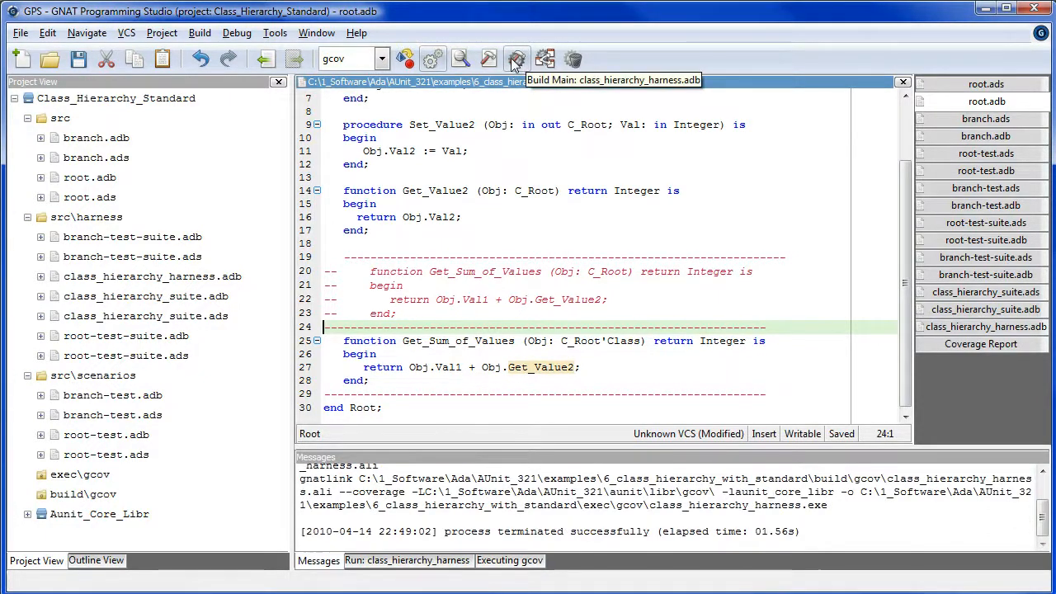
- Rebuild and rerun the harness: 8 of 9 succeed, Branch's Test_Get_Sum_of_Values fails; then show branch.ads
click(514, 59)
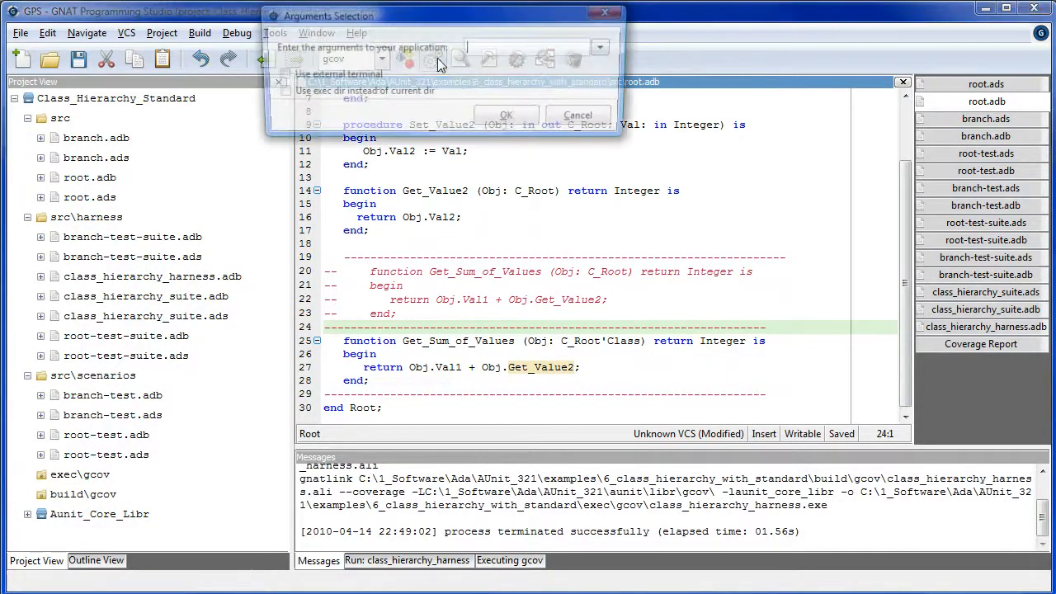
click(505, 114)
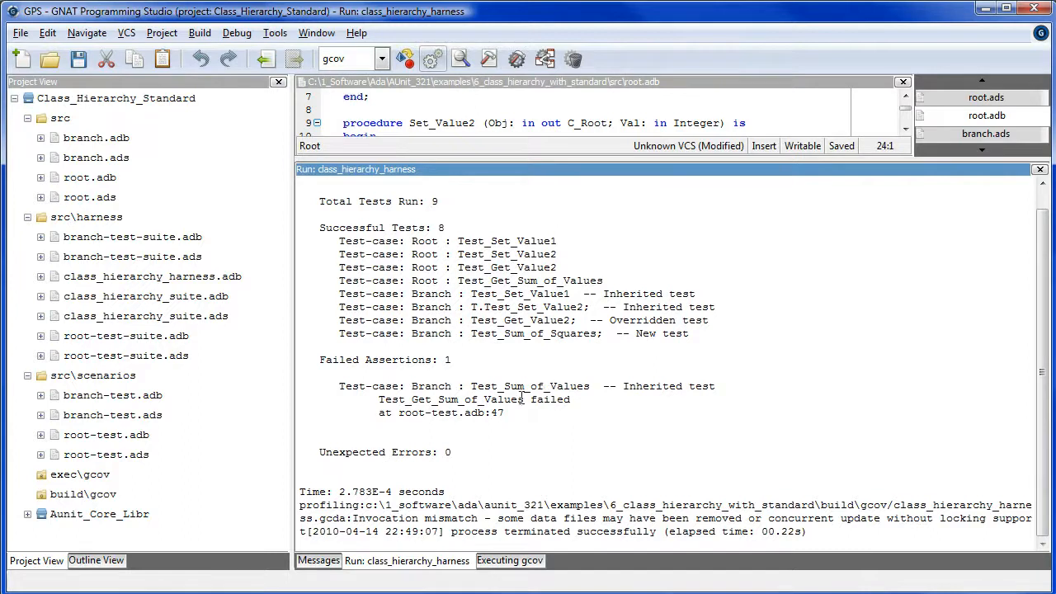
mouse_move(657, 376)
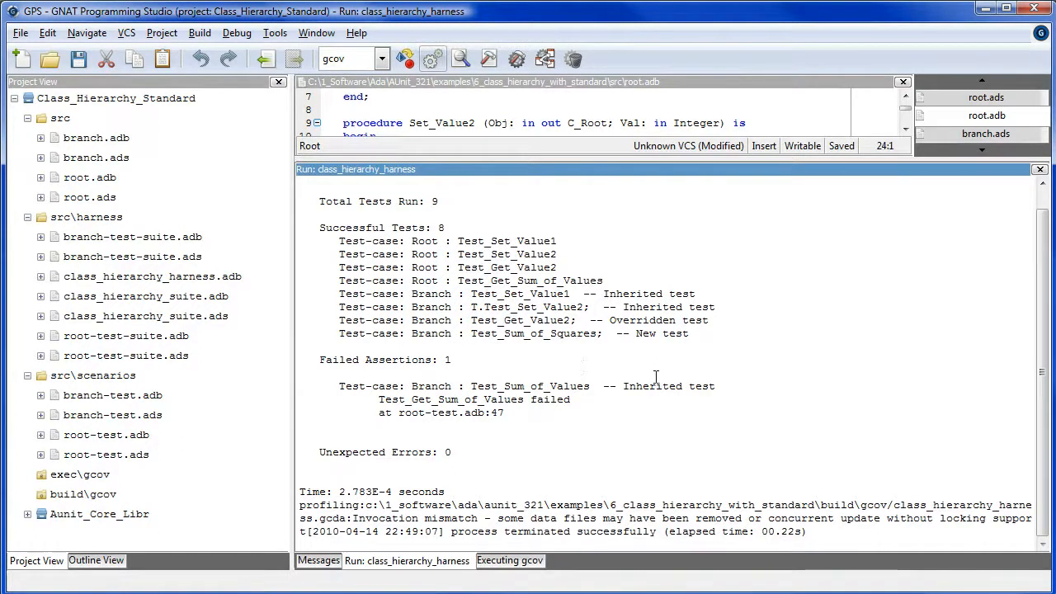
mouse_move(646, 392)
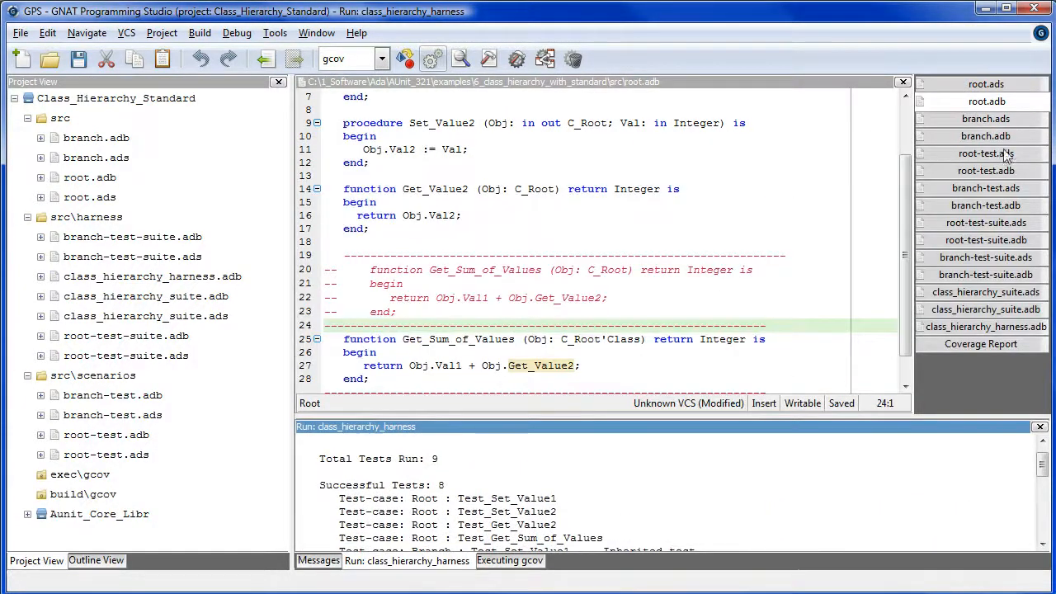
click(985, 119)
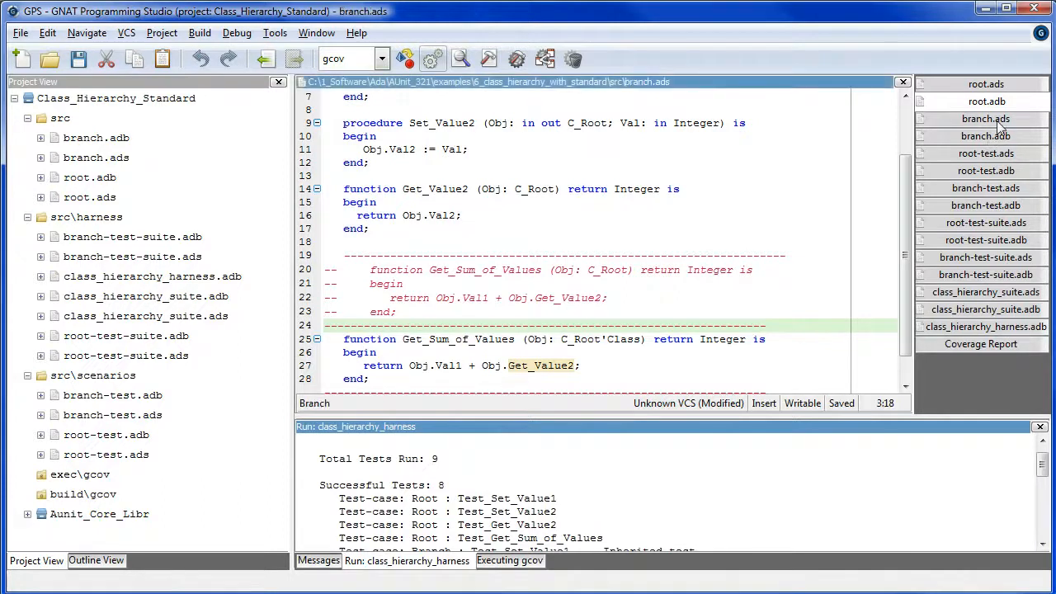